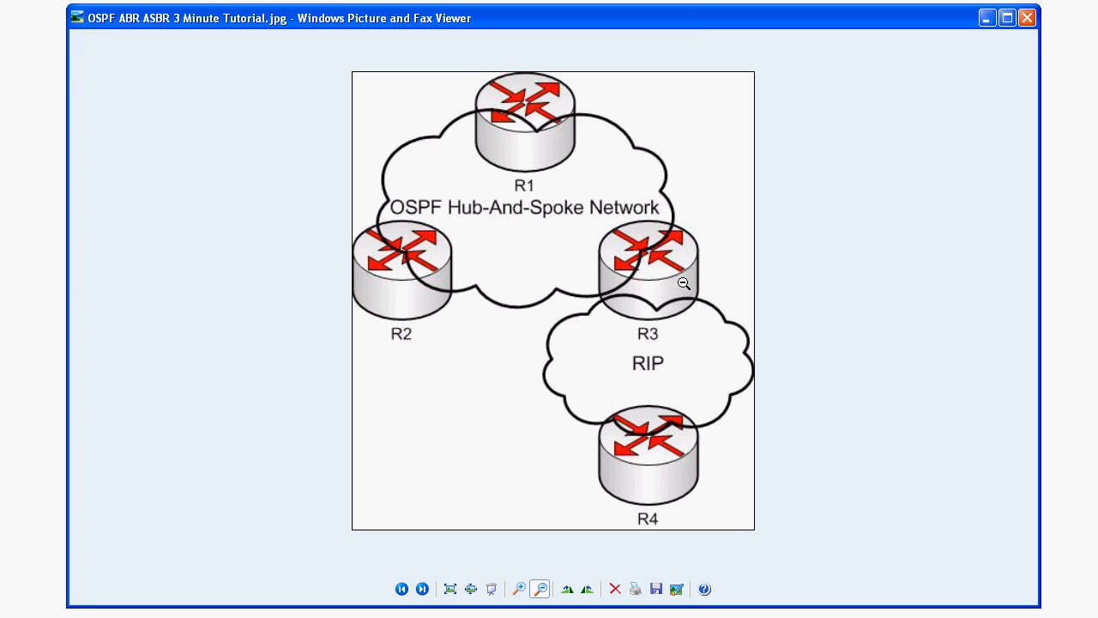
pyautogui.moveTo(649, 323)
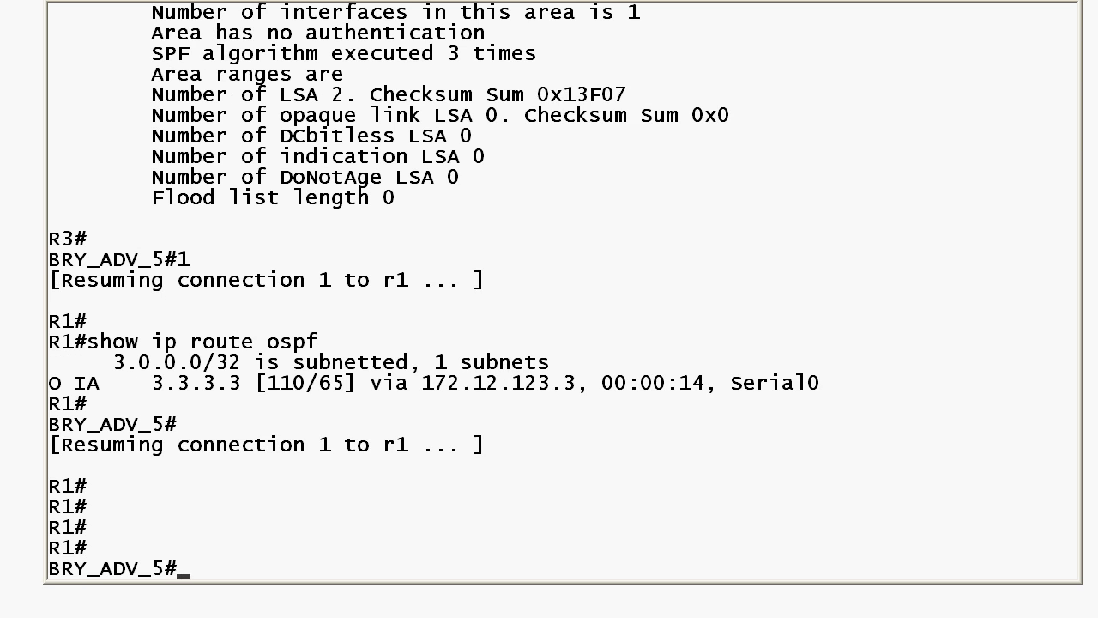
# Resume session 3, check R3's OSPF status and RIP route 4.0.0.0/8, then enter configuration mode.
pyautogui.write('3')
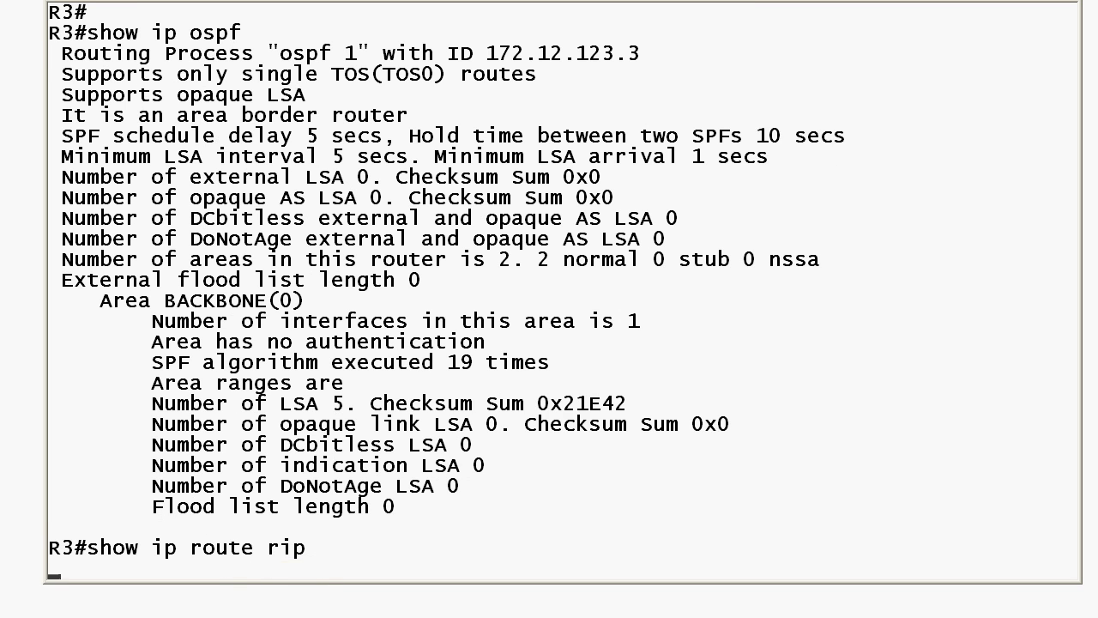
pyautogui.press('Return')
pyautogui.write('show ip route ospf')
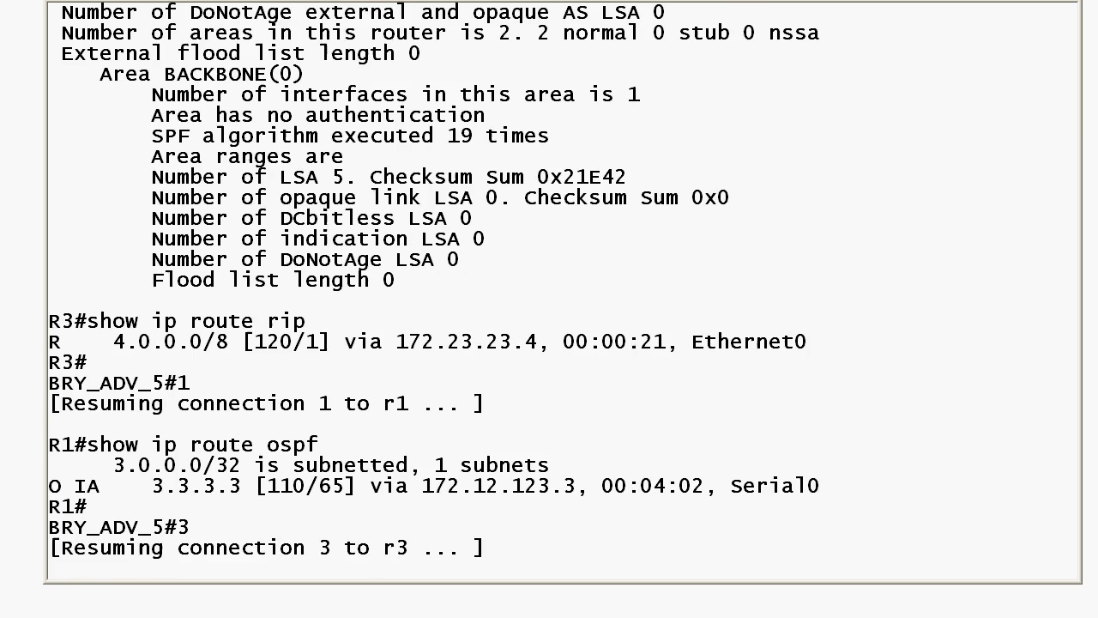
pyautogui.write('con ft')
pyautogui.write('router ospf 1')
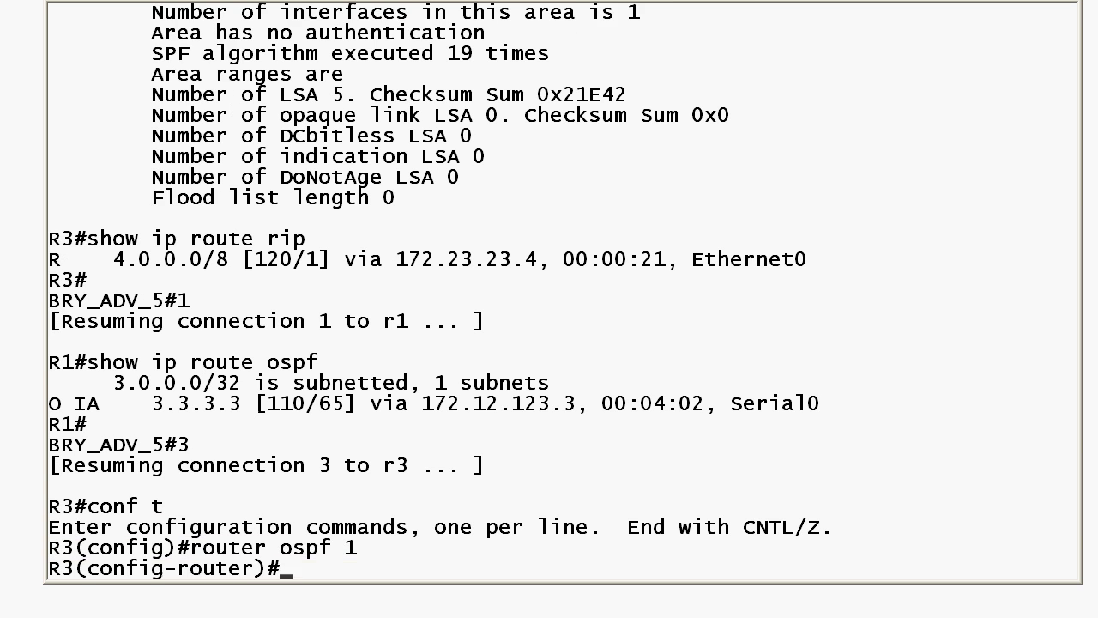
# Configure redistribute rip subnets under R3's router ospf 1 process.
pyautogui.write('redistribute')
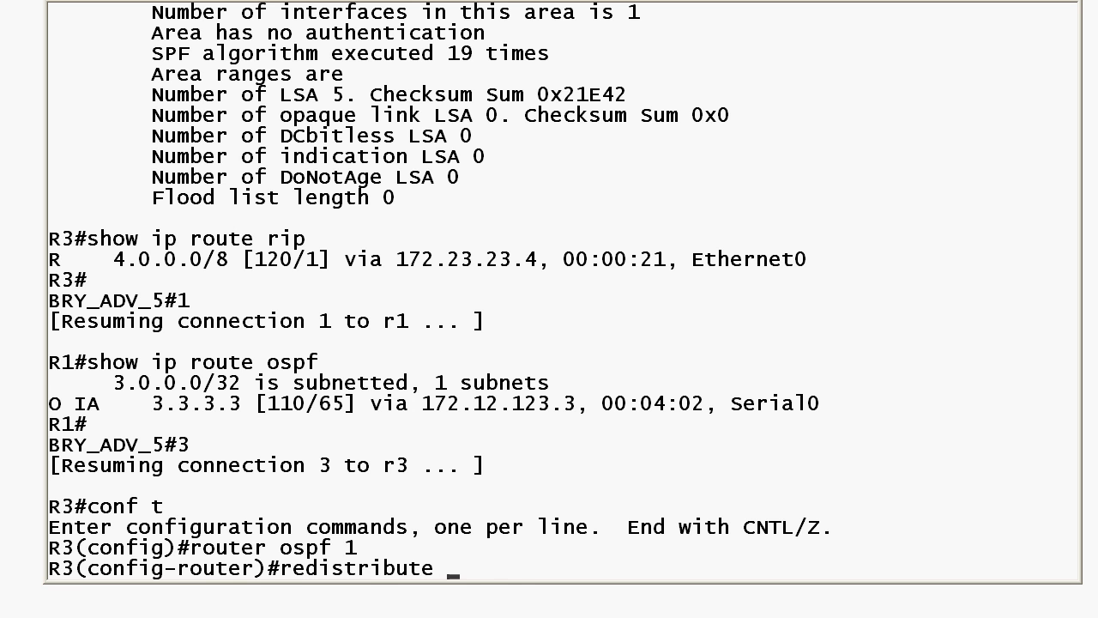
pyautogui.write('rip ?')
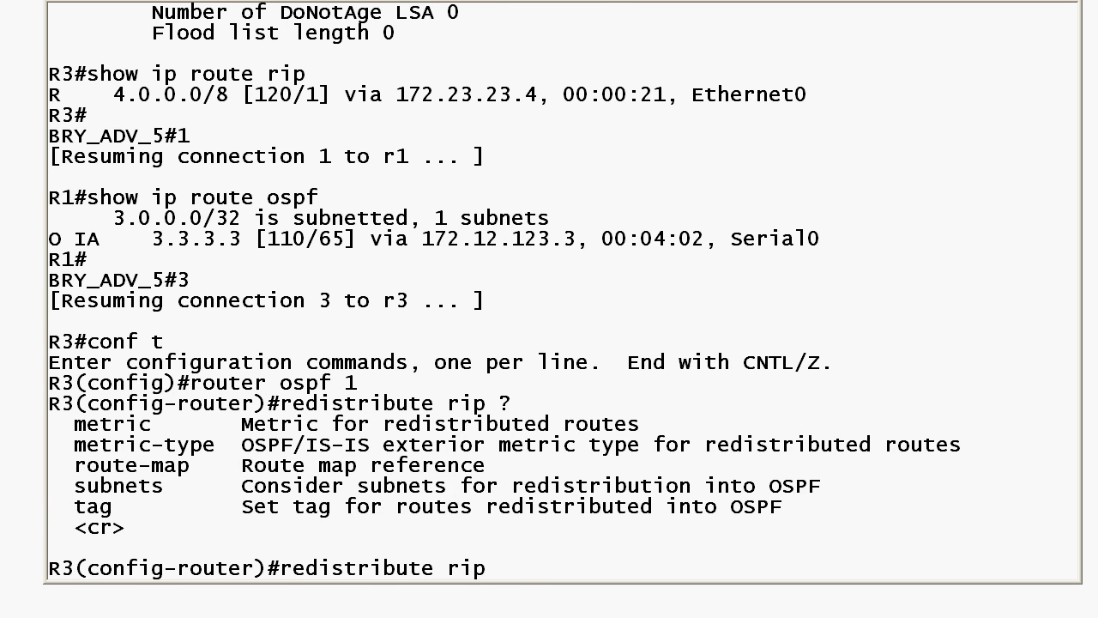
pyautogui.write('subnets')
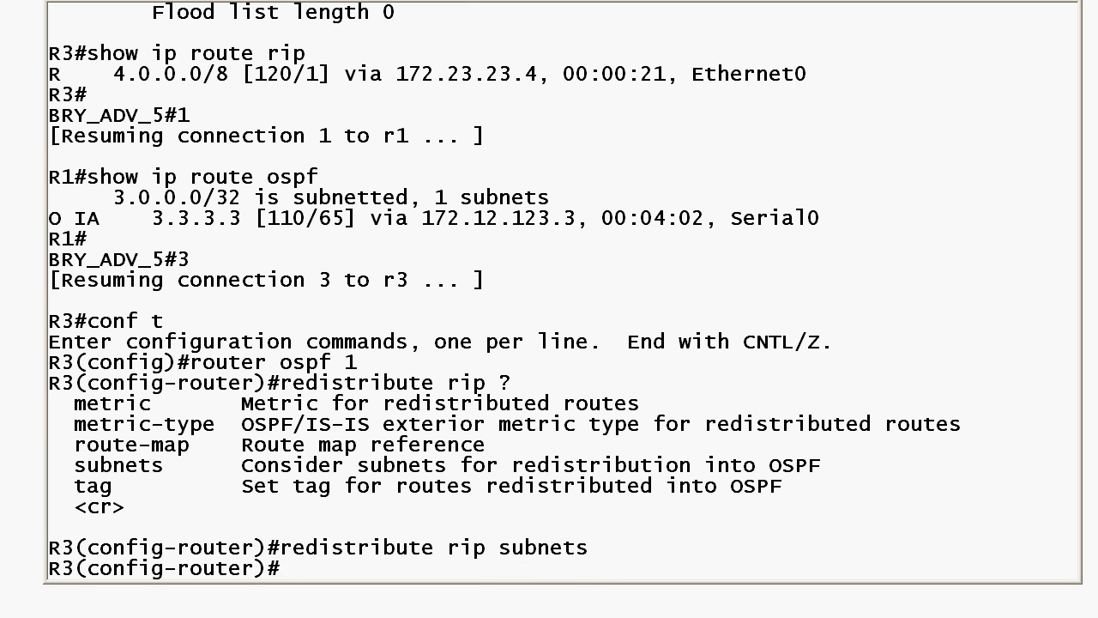
pyautogui.write('red')
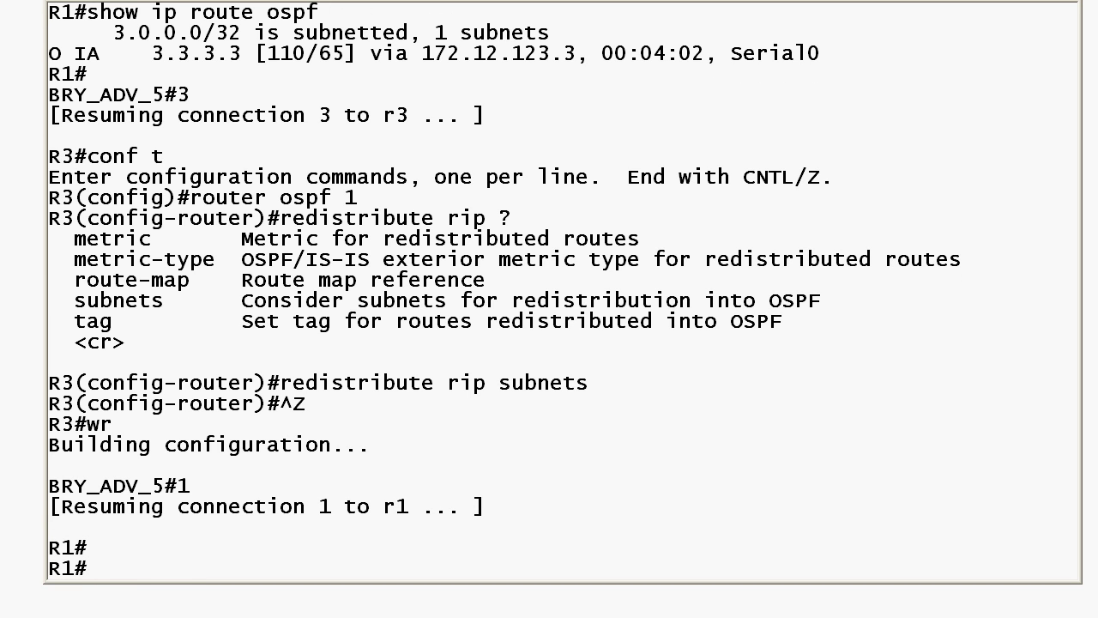
# Run show ip route ospf on R1 to confirm O E2 routes 4.0.0.0/8 and 172.23.23.0.
pyautogui.write('show i')
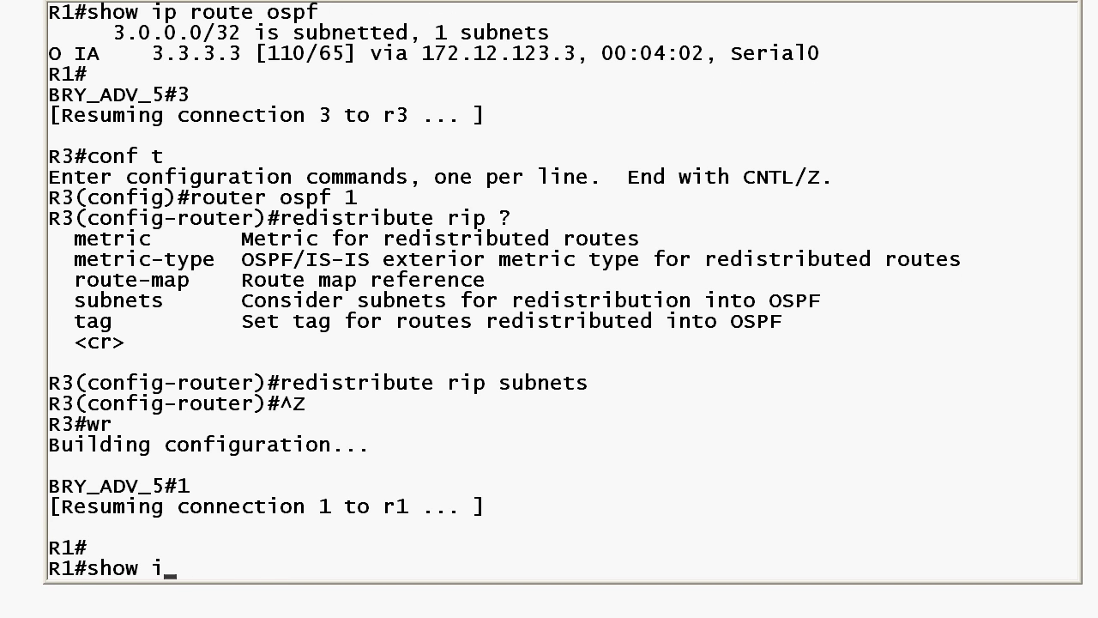
pyautogui.write('p route ospf')
pyautogui.write('3')
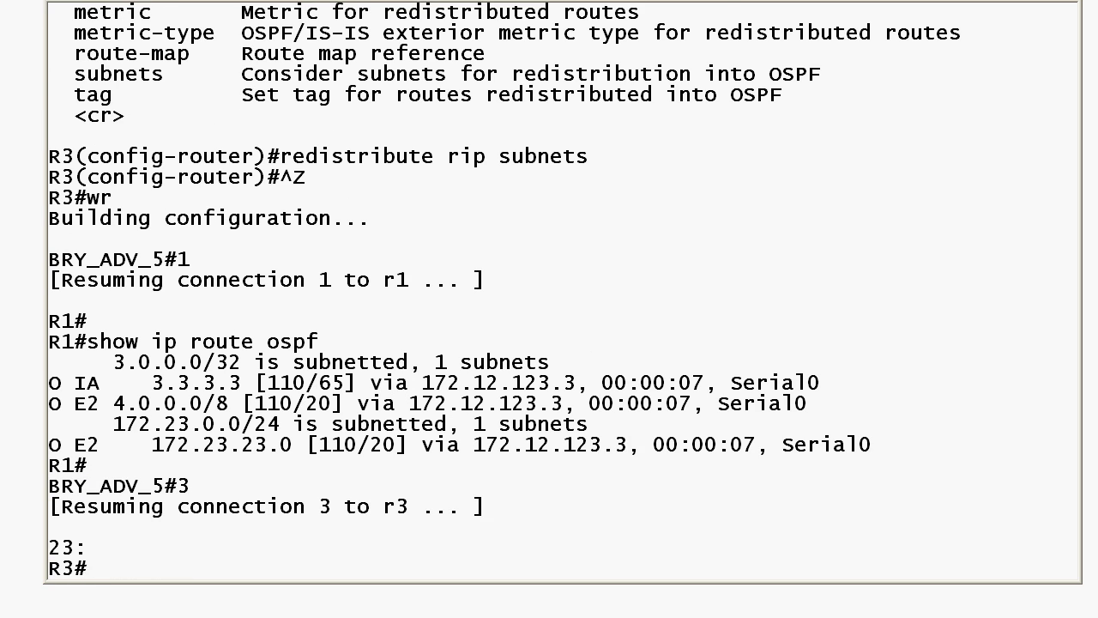
pyautogui.write('show ip ospf')
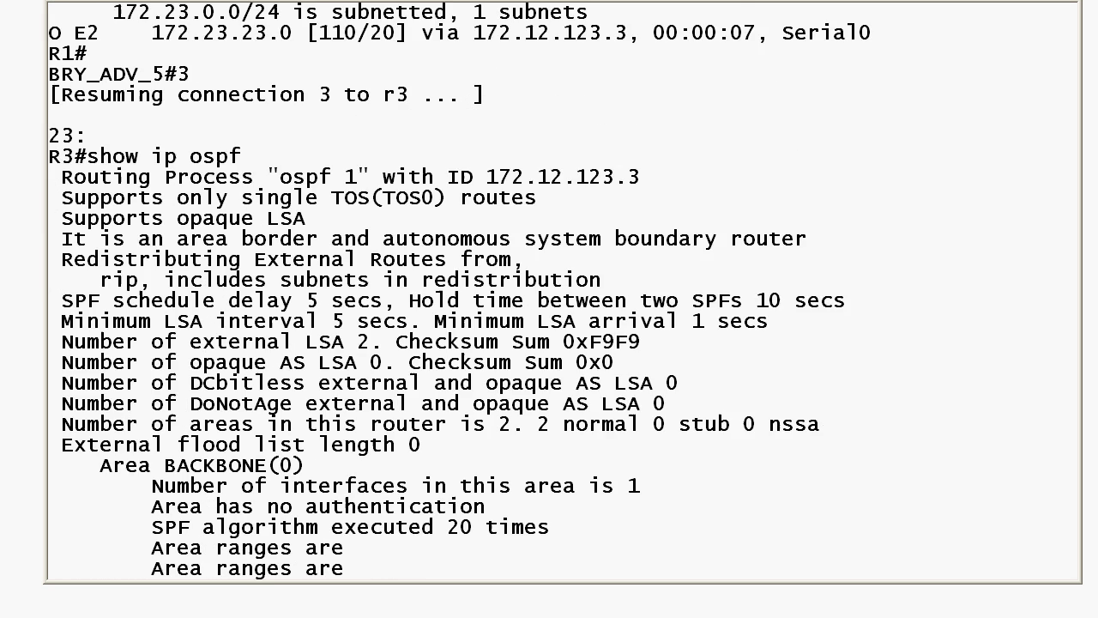
# Highlight R3's 'area border and autonomous system boundary router' line and finish the OSPF output.
pyautogui.rightClick(175, 175)
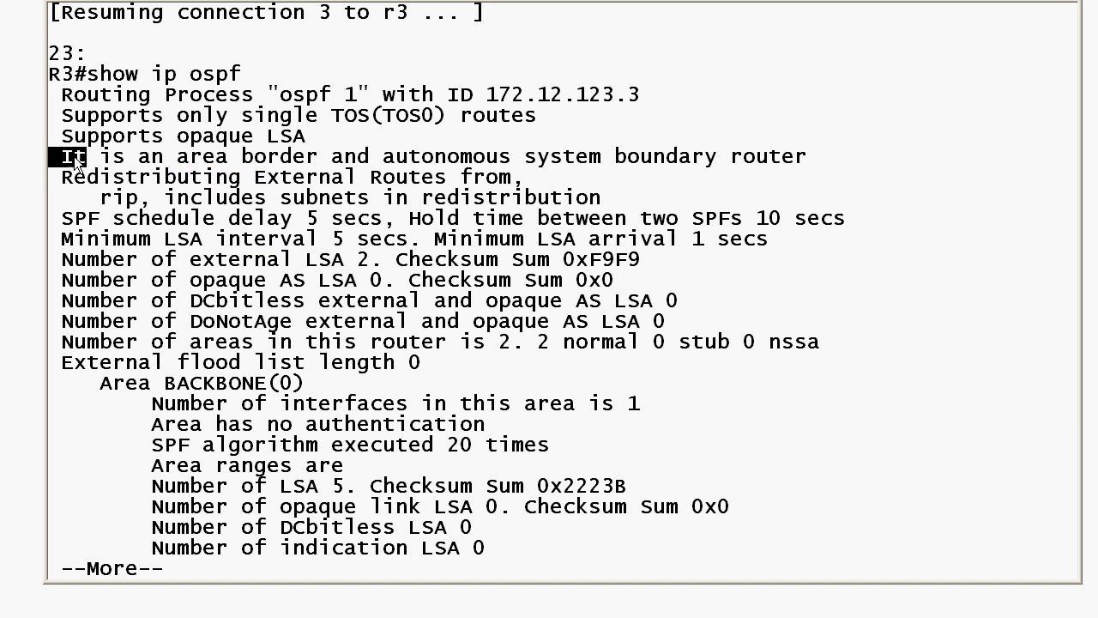
pyautogui.moveTo(60, 156); pyautogui.dragTo(412, 157)
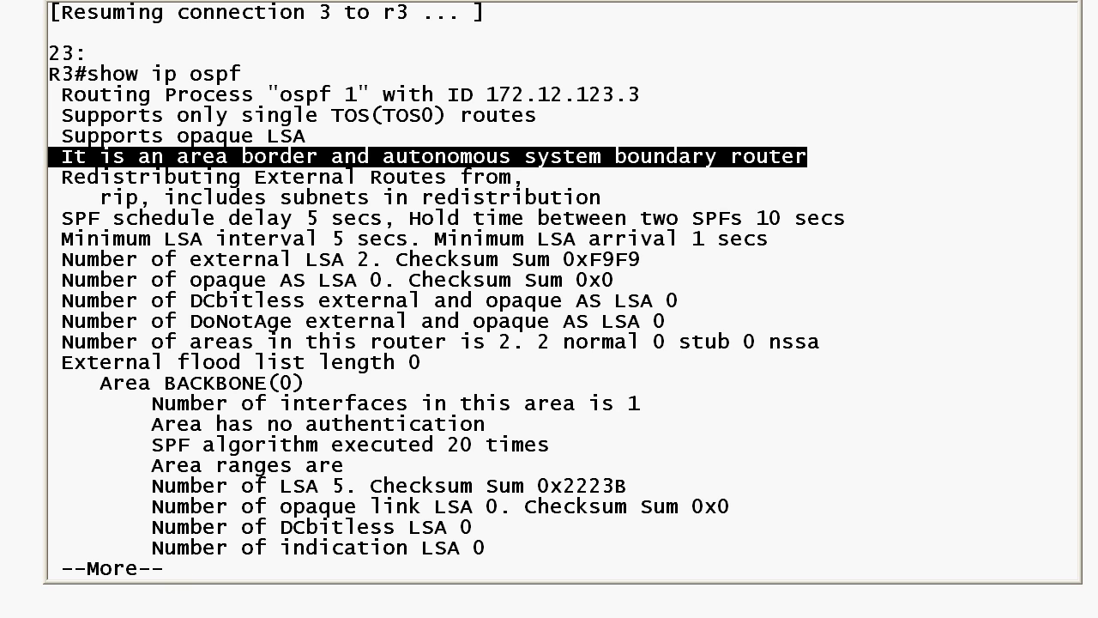
pyautogui.press('space')
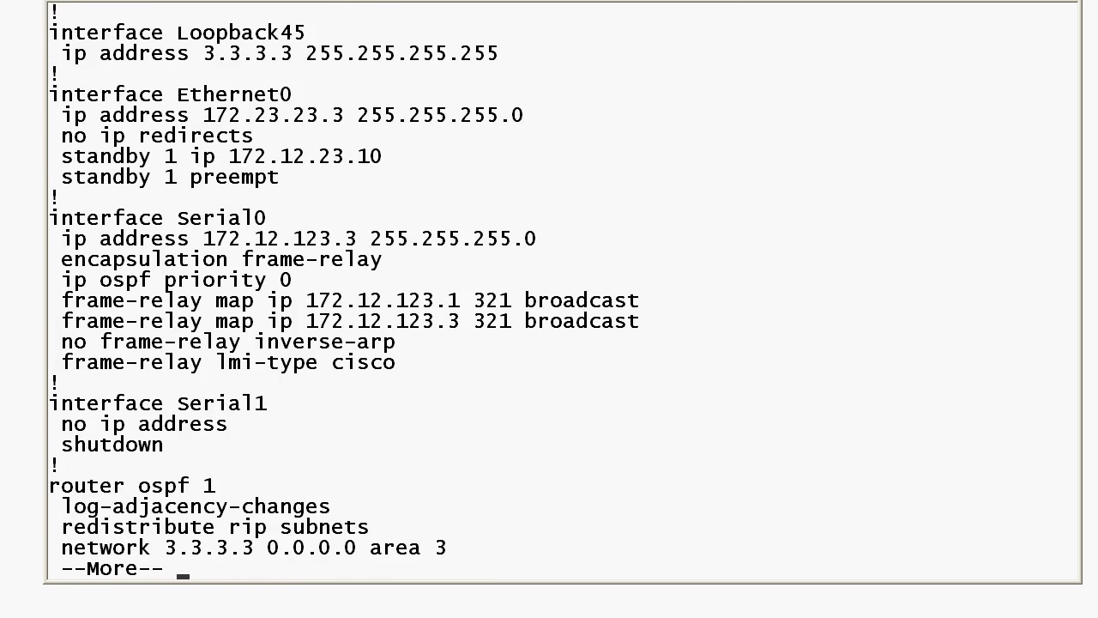
# Page through R3's running config showing router ospf 1 and router rip sections.
pyautogui.press('space')
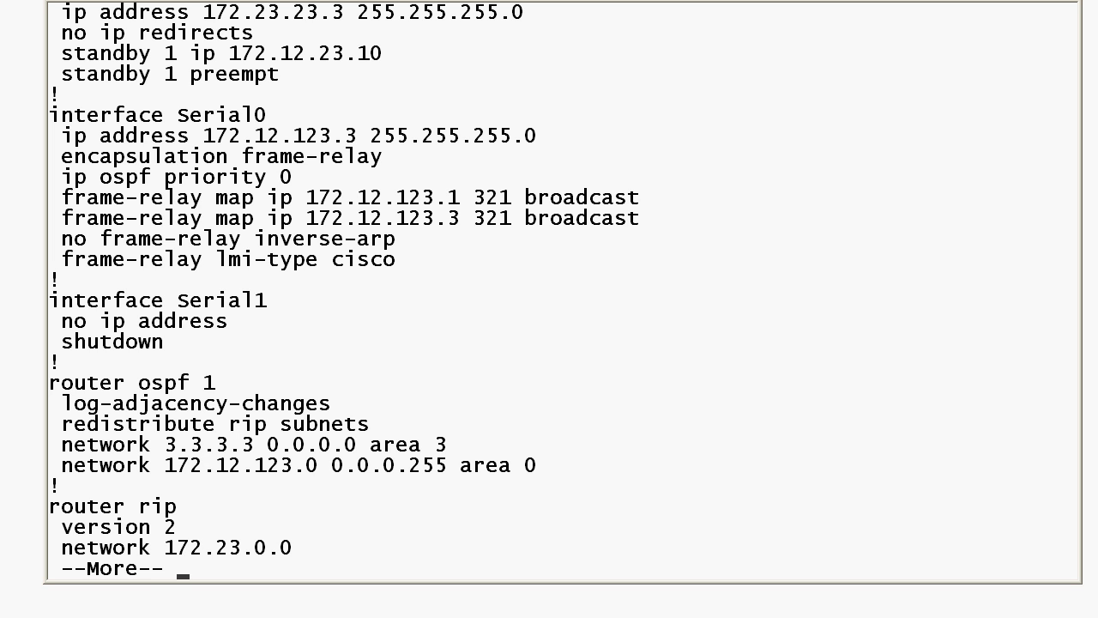
pyautogui.moveTo(914, 330)
pyautogui.write('show')
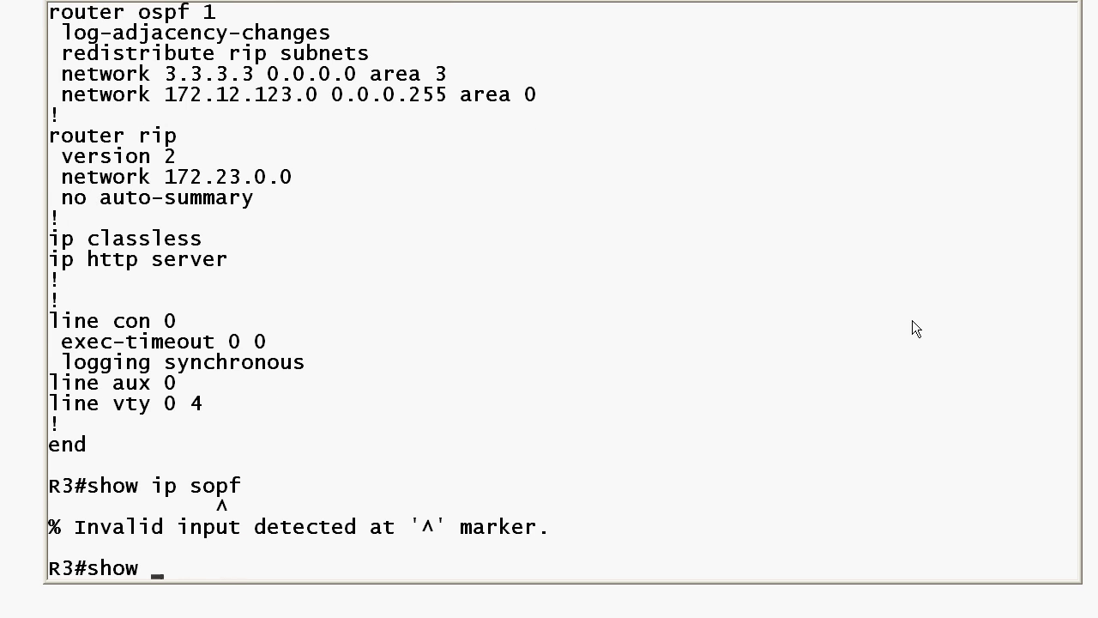
# Retype show ip ospf at the R3# prompt after the misspelled attempt.
pyautogui.write('ip o')
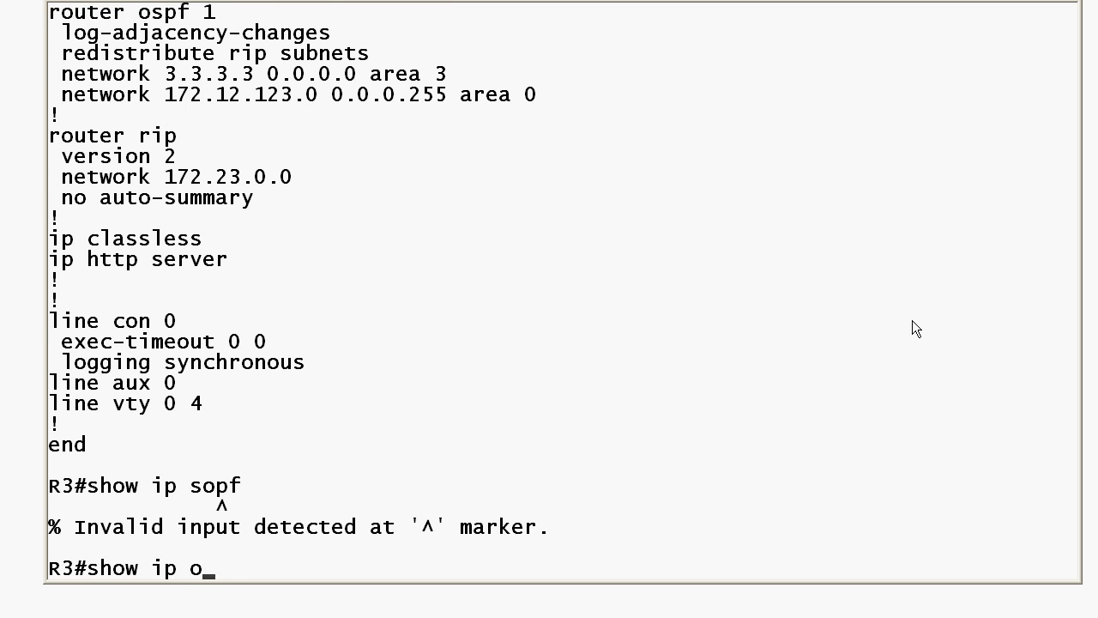